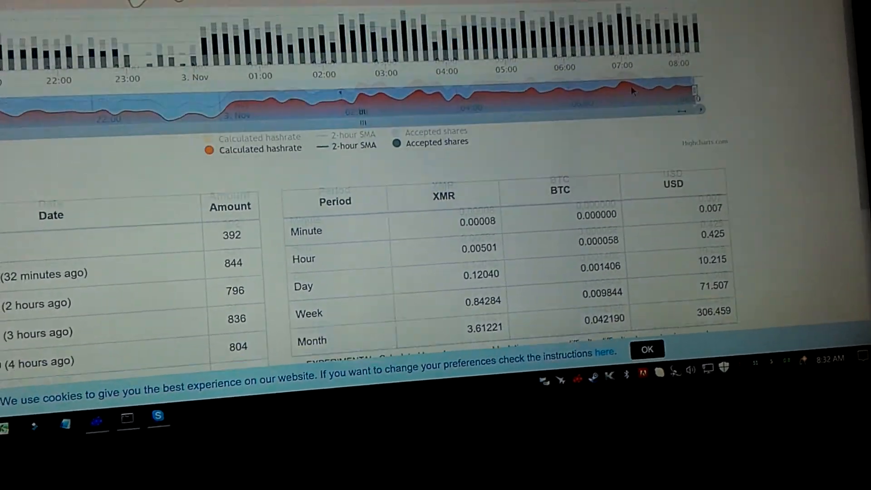
Enter 210 MH/s hashing power and 1500 W power consumption, giving $6.31/day and $189.21/month profit
scroll("up", 3)
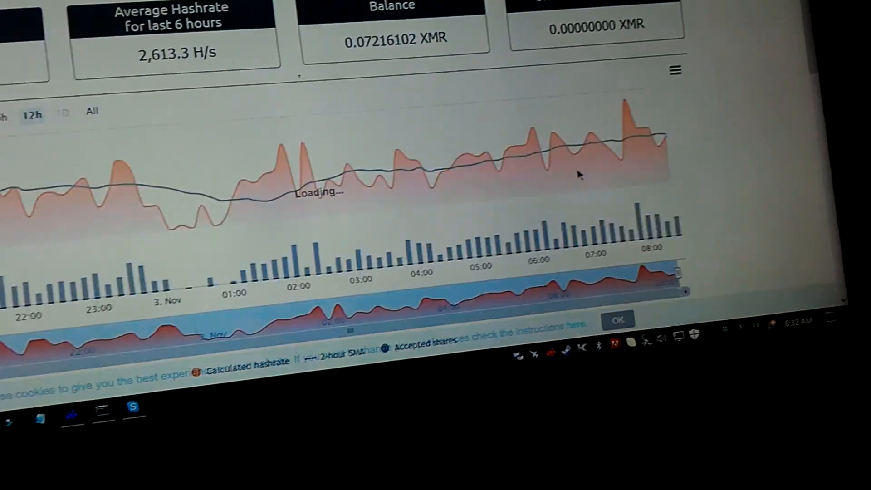
scroll("down", 3)
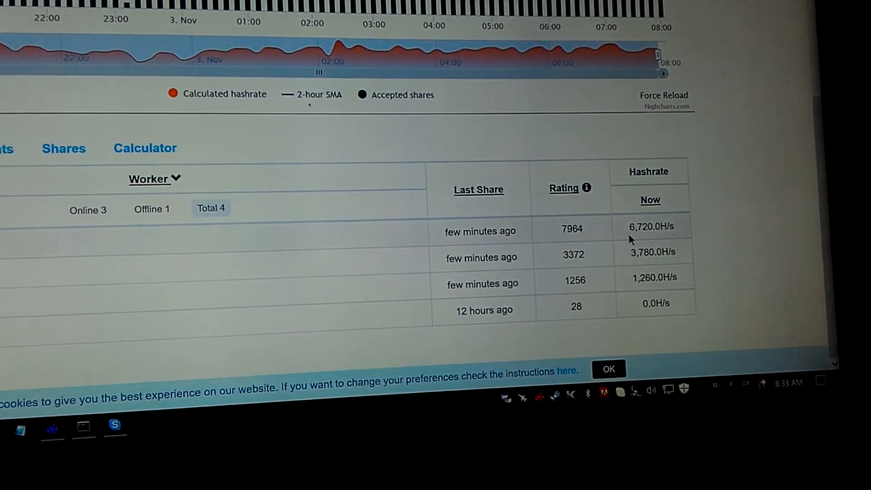
left_click(145, 148)
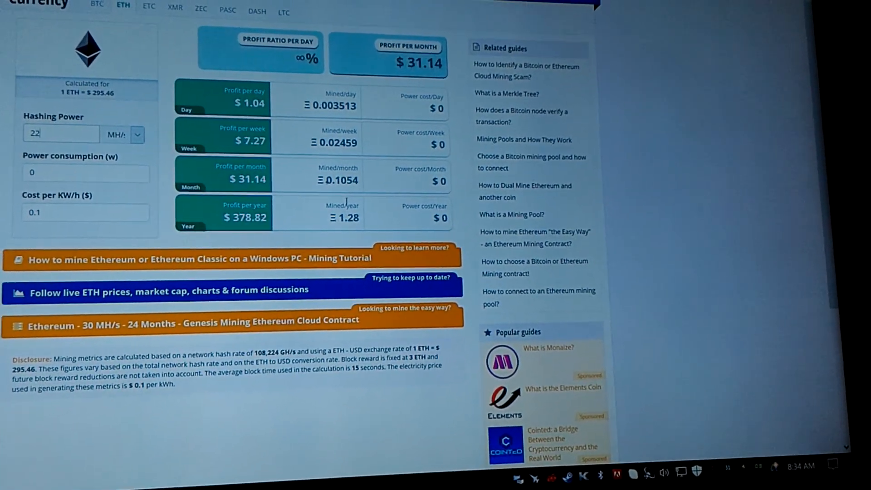
type("210")
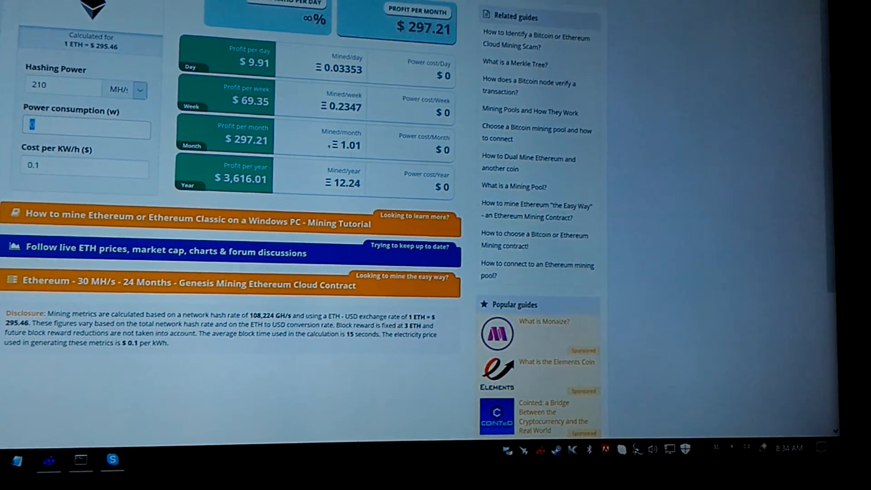
type("1")
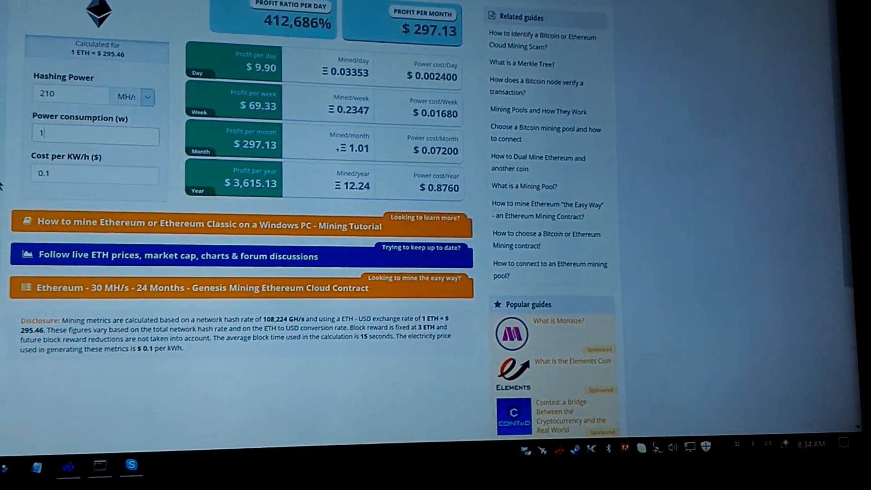
type("500")
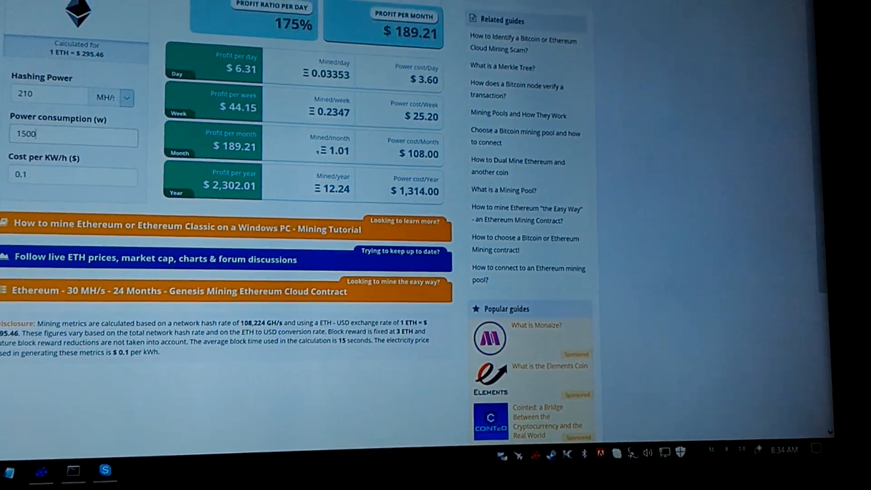